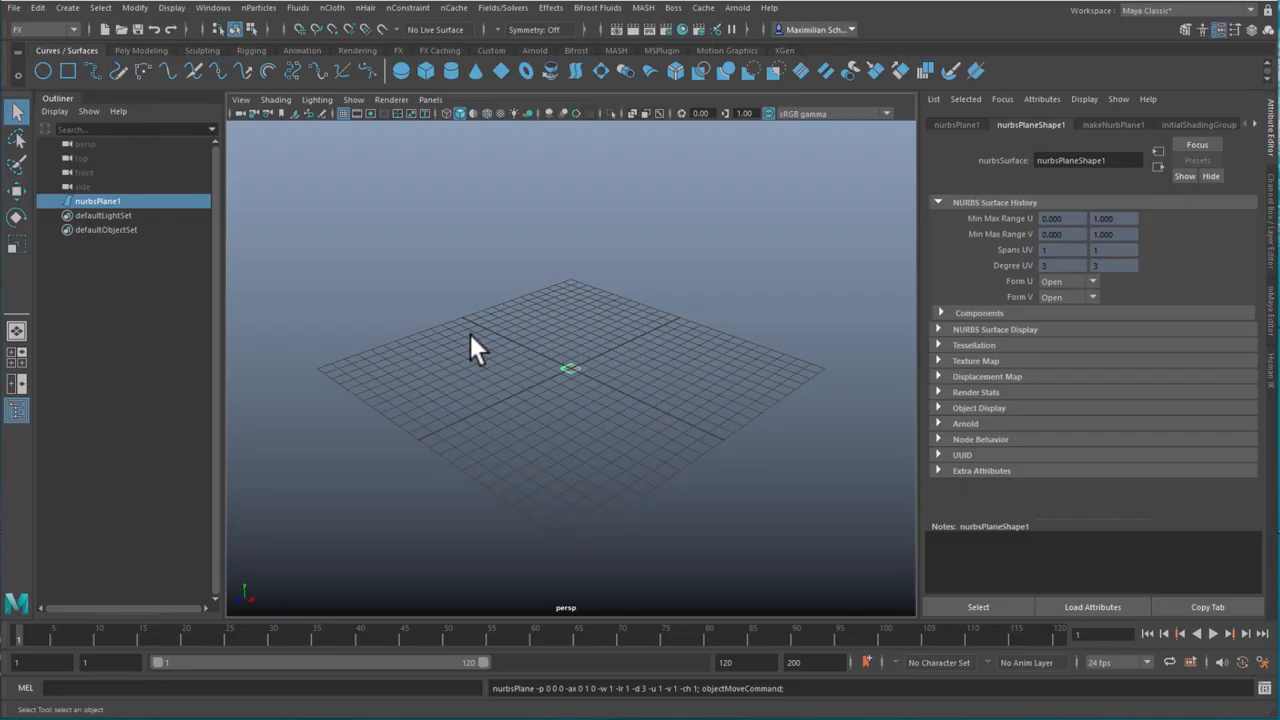
mouse_move(38, 8)
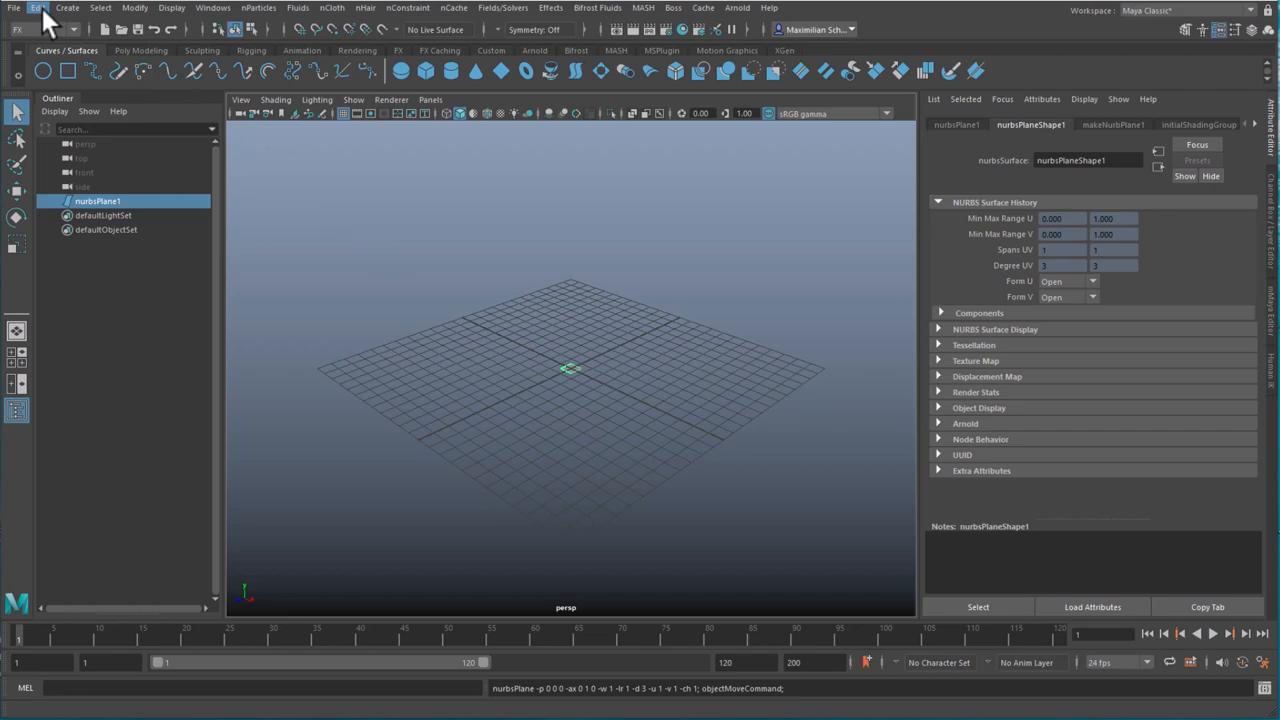
Show the Edit menu's commands for nurbsPlane1, reaching the Duplicate Special entry.
click(36, 8)
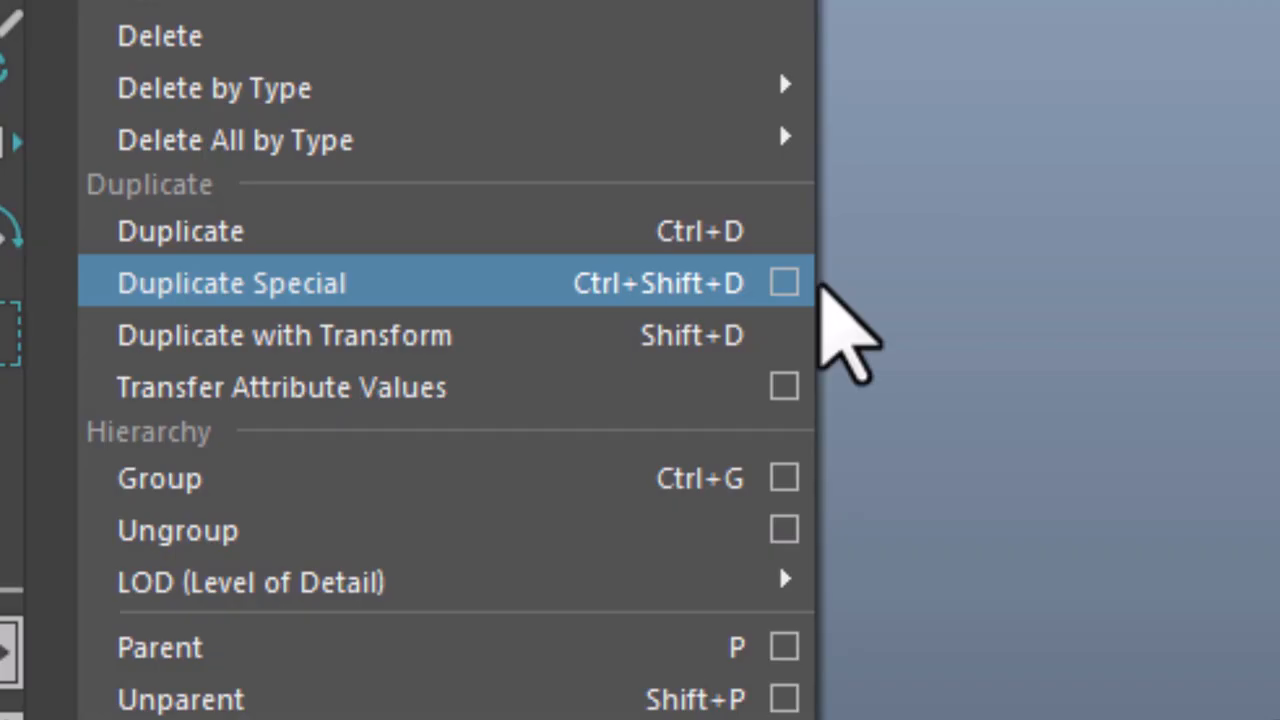
Set Duplicate Special for nurbsPlane1 to 999 copies.
click(784, 282)
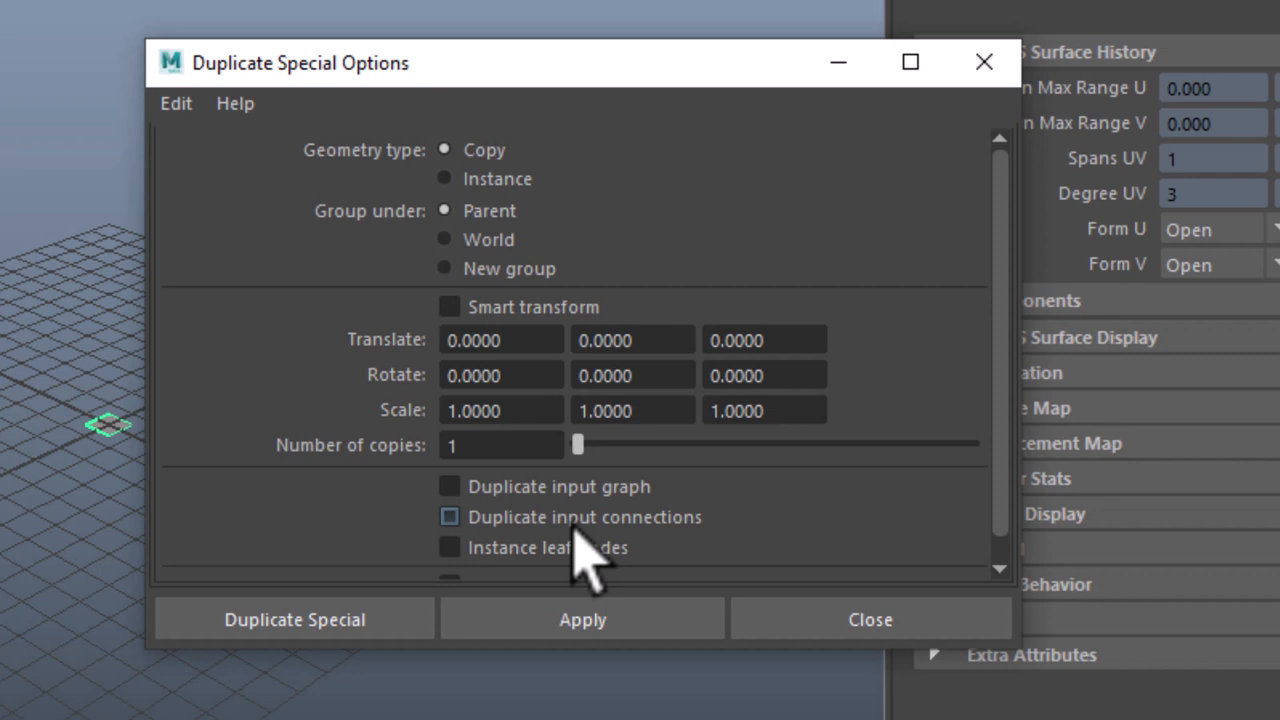
text(999)
click(632, 340)
text(0.1000)
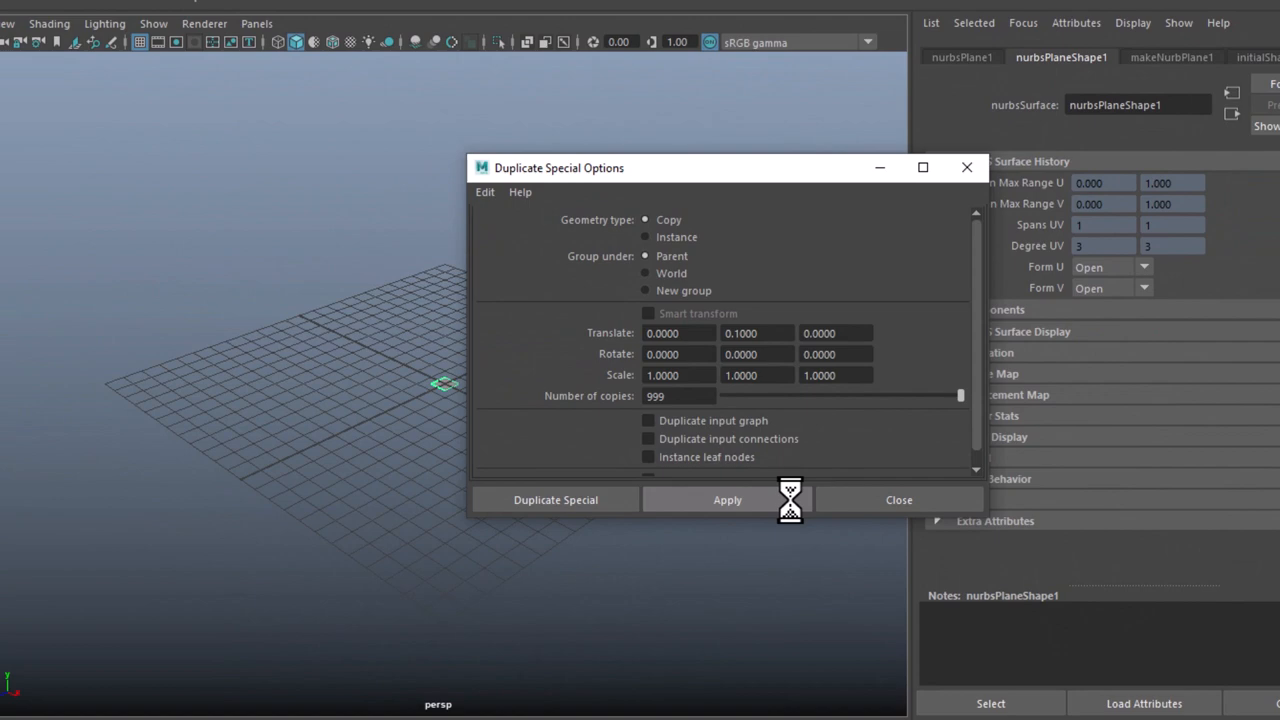
Apply the duplication to stack 999 plane copies and view the resulting column.
click(728, 500)
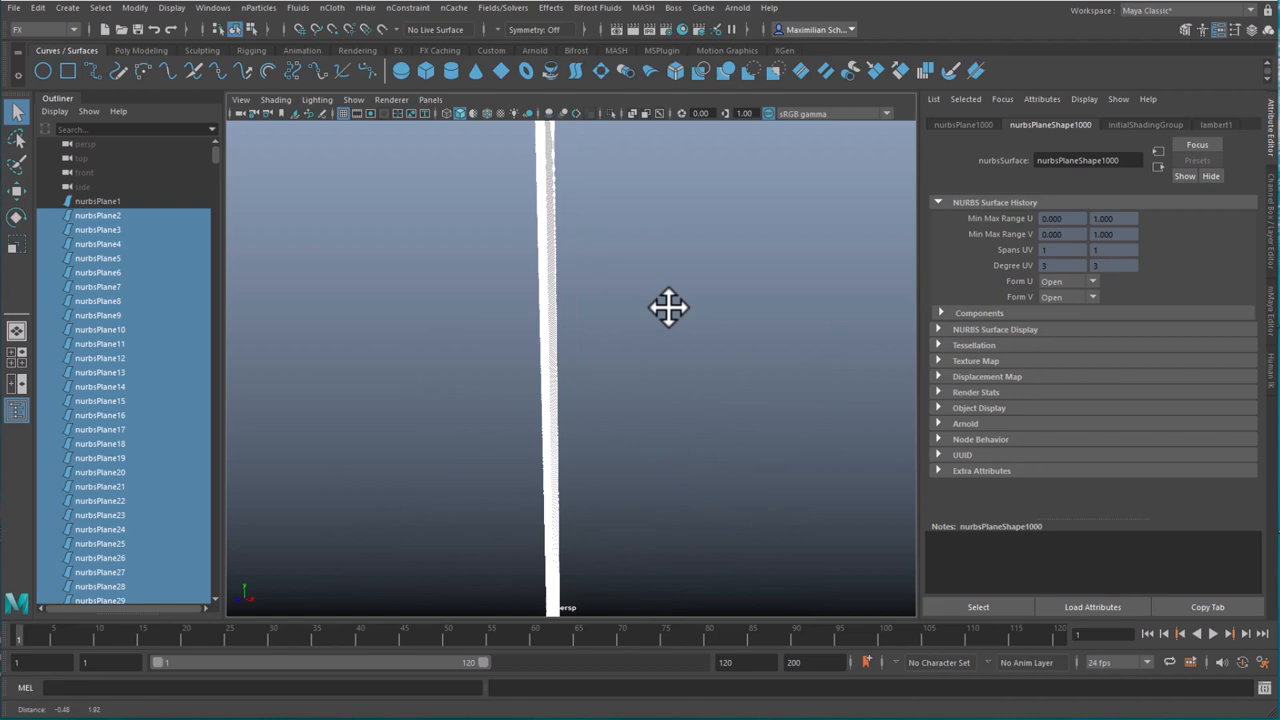
drag(668, 308, 692, 442)
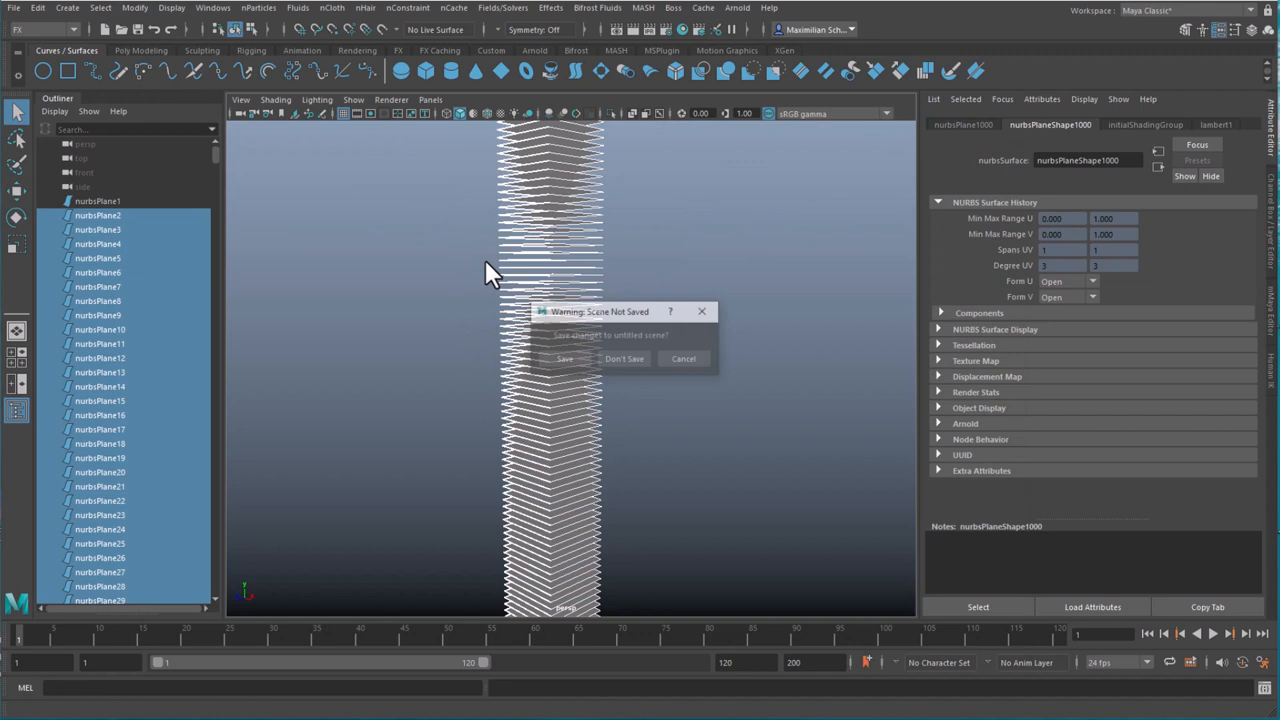
Discard the untitled duplicated scene without saving.
click(624, 358)
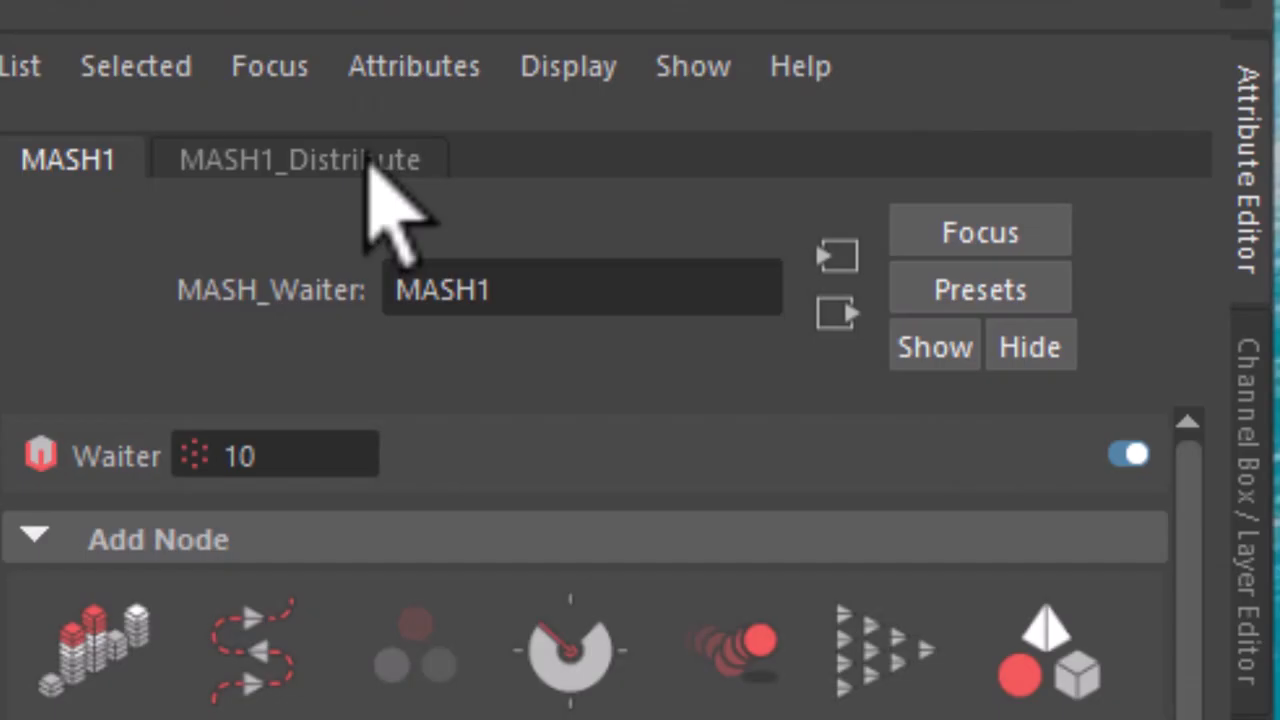
click(296, 160)
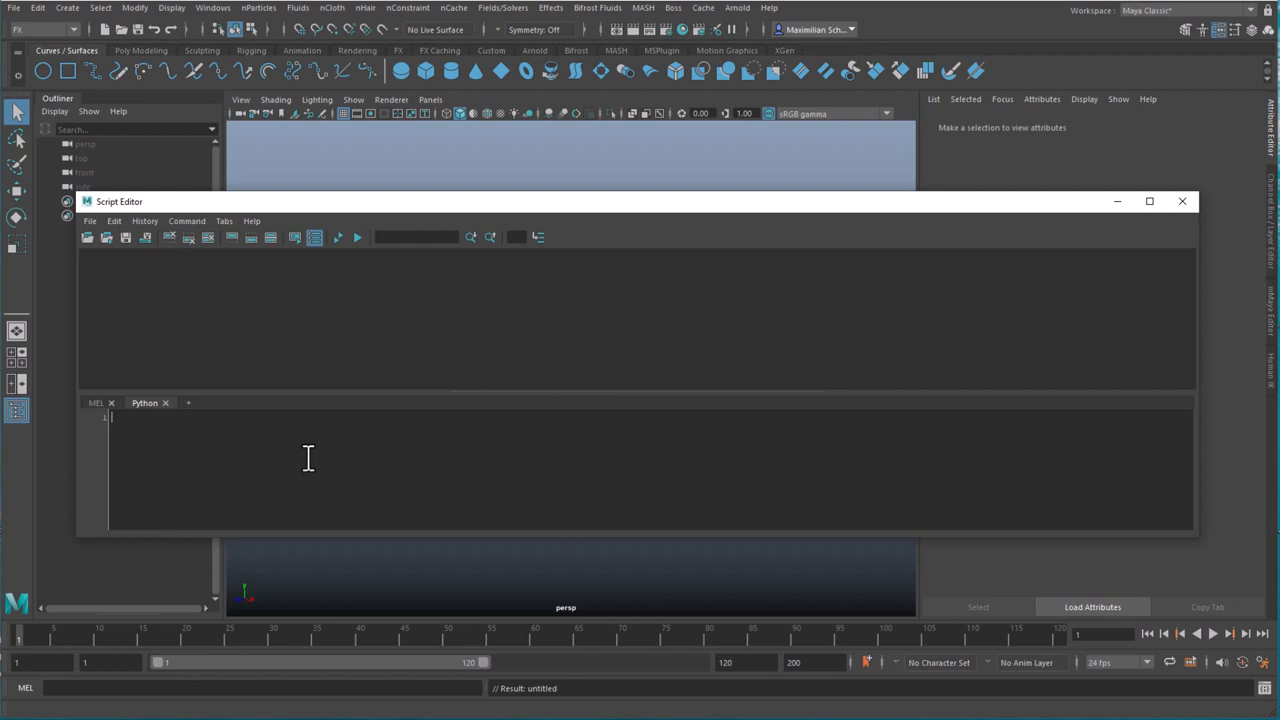
Write the Python line 'import maya.cmds as cmd' in the Script Editor.
text(import)
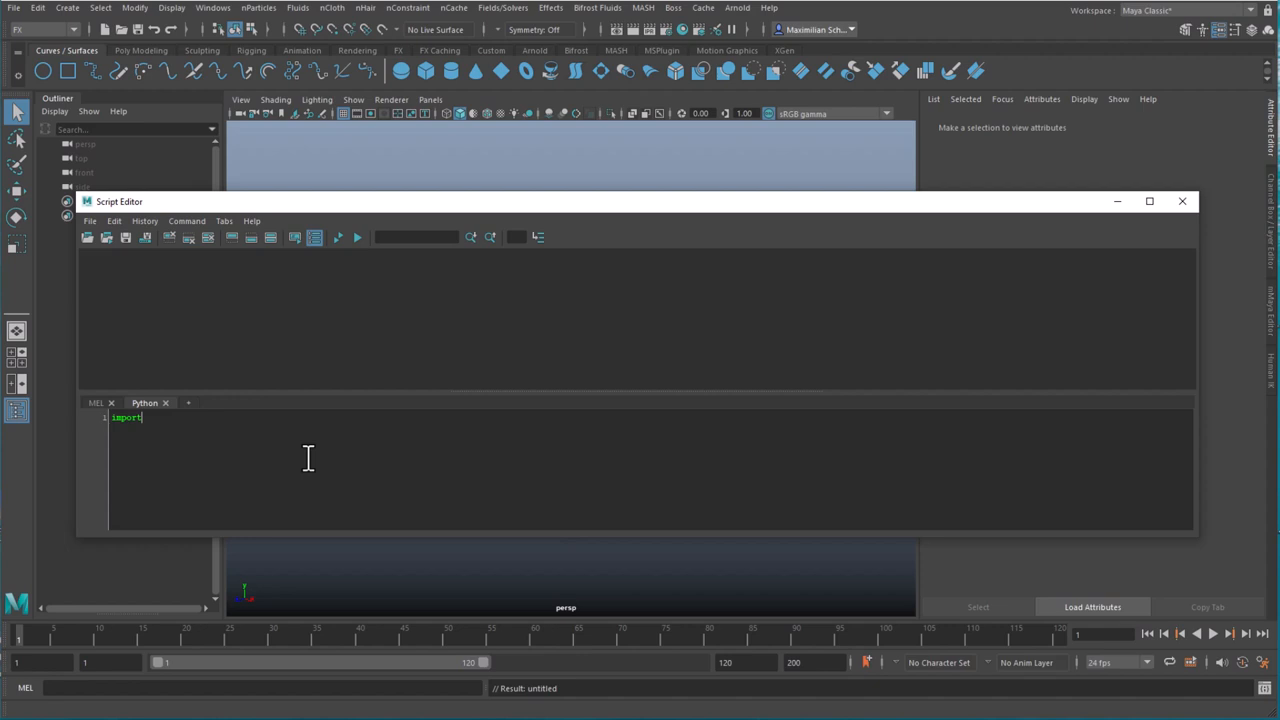
text(maya.cmds)
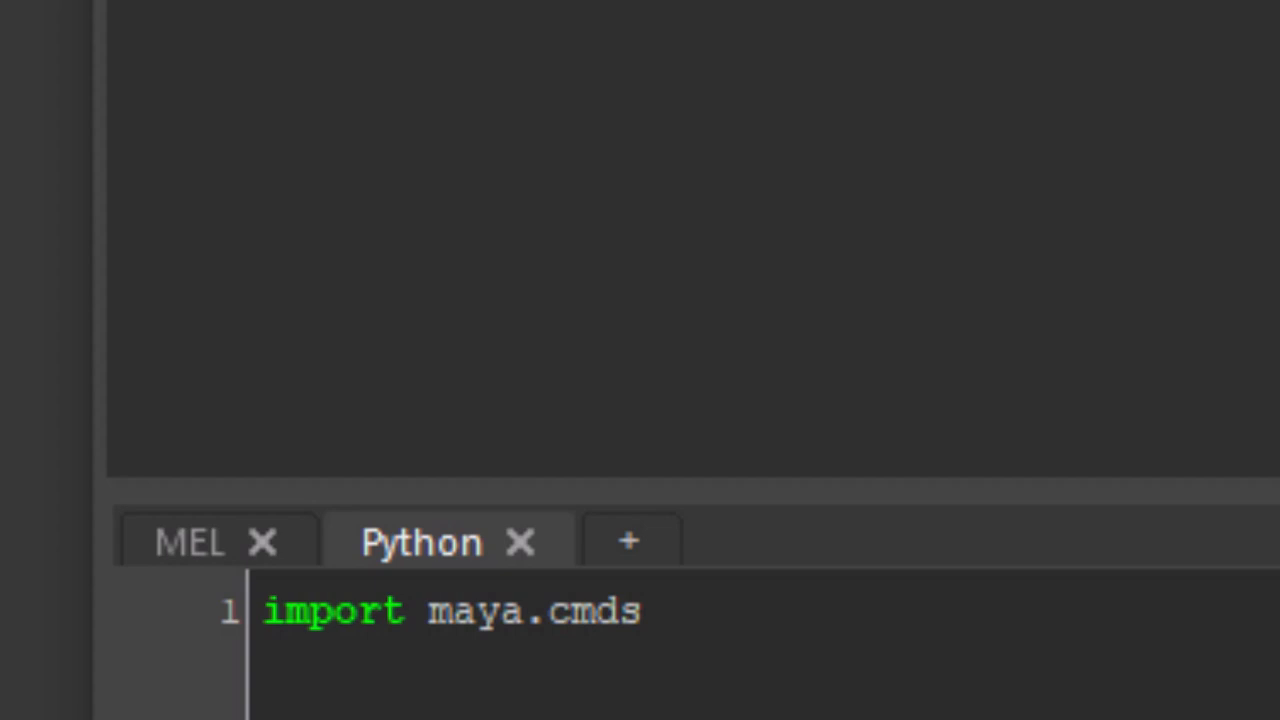
text(as)
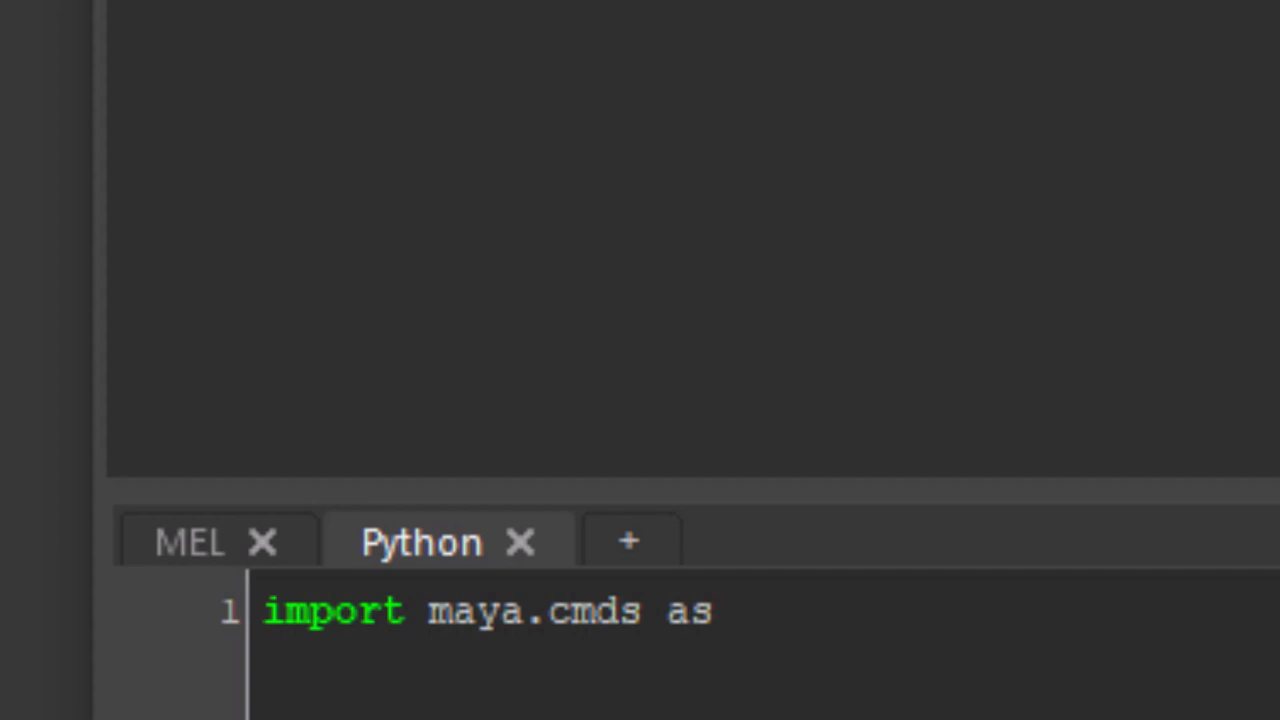
text(cmd)
text(for i i)
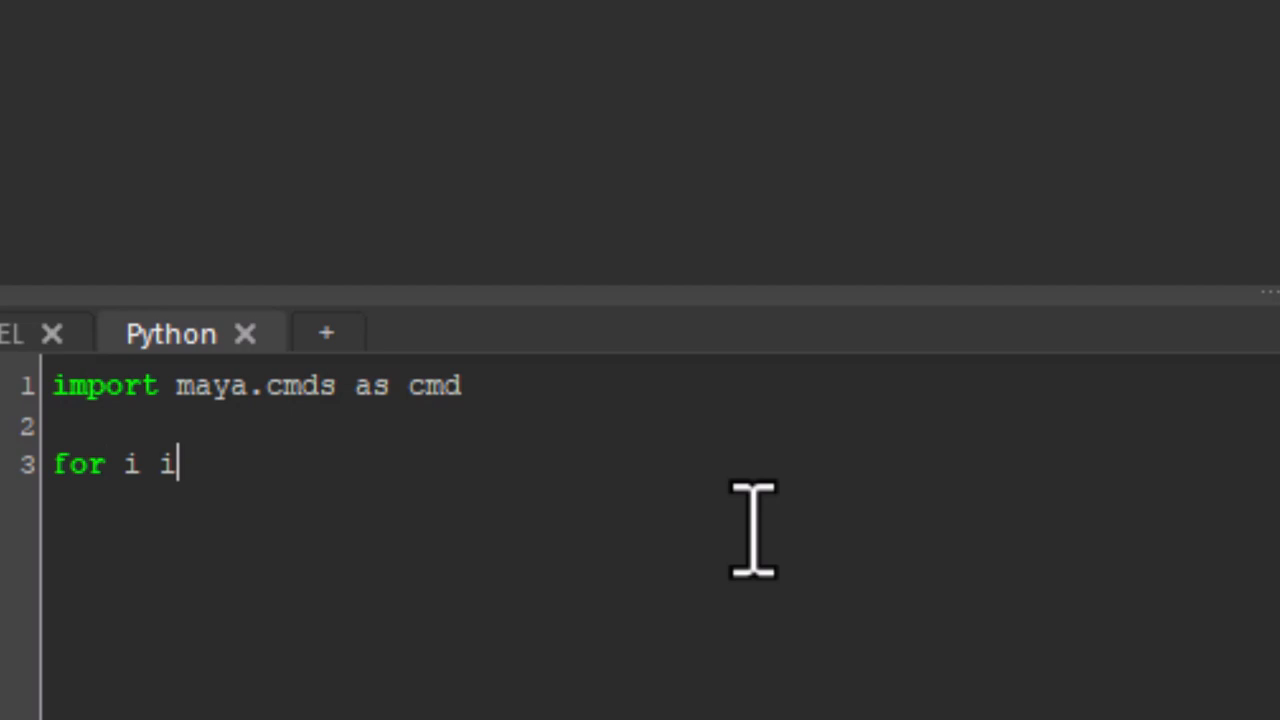
Make the loop iterate over range(1000) and start its indented body.
text(n range(1000))
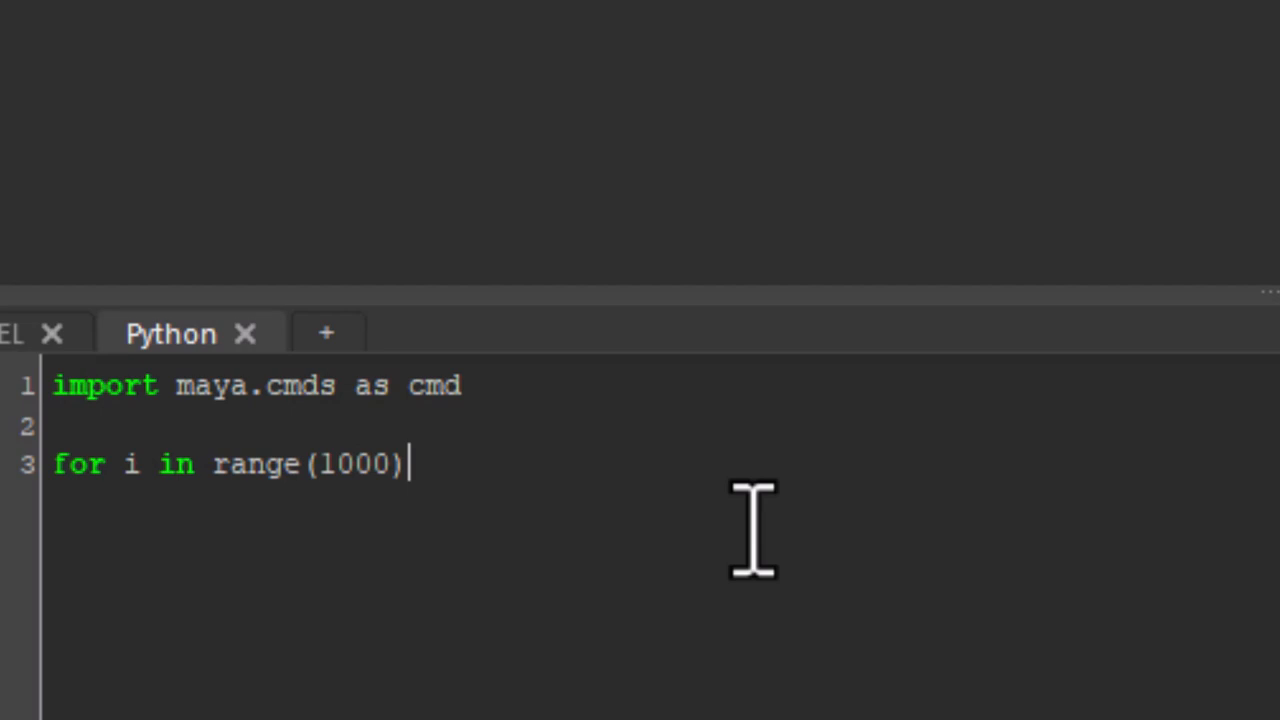
text(:)
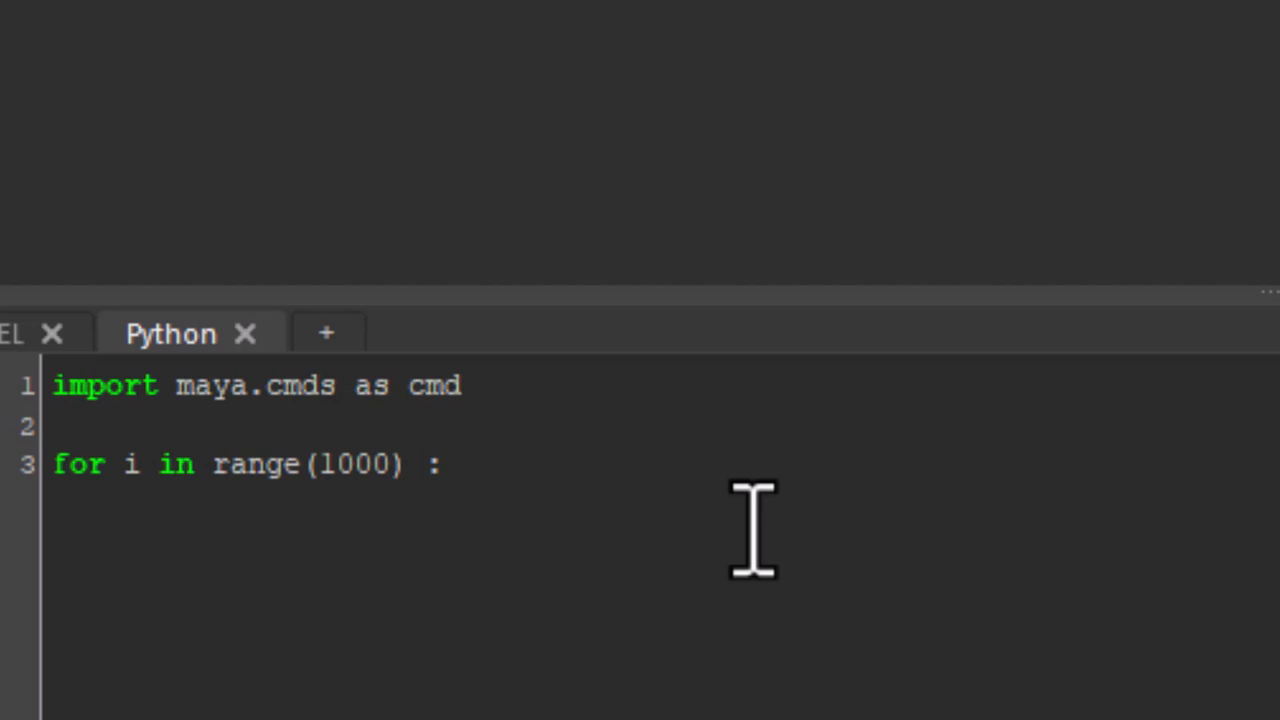
key(enter)
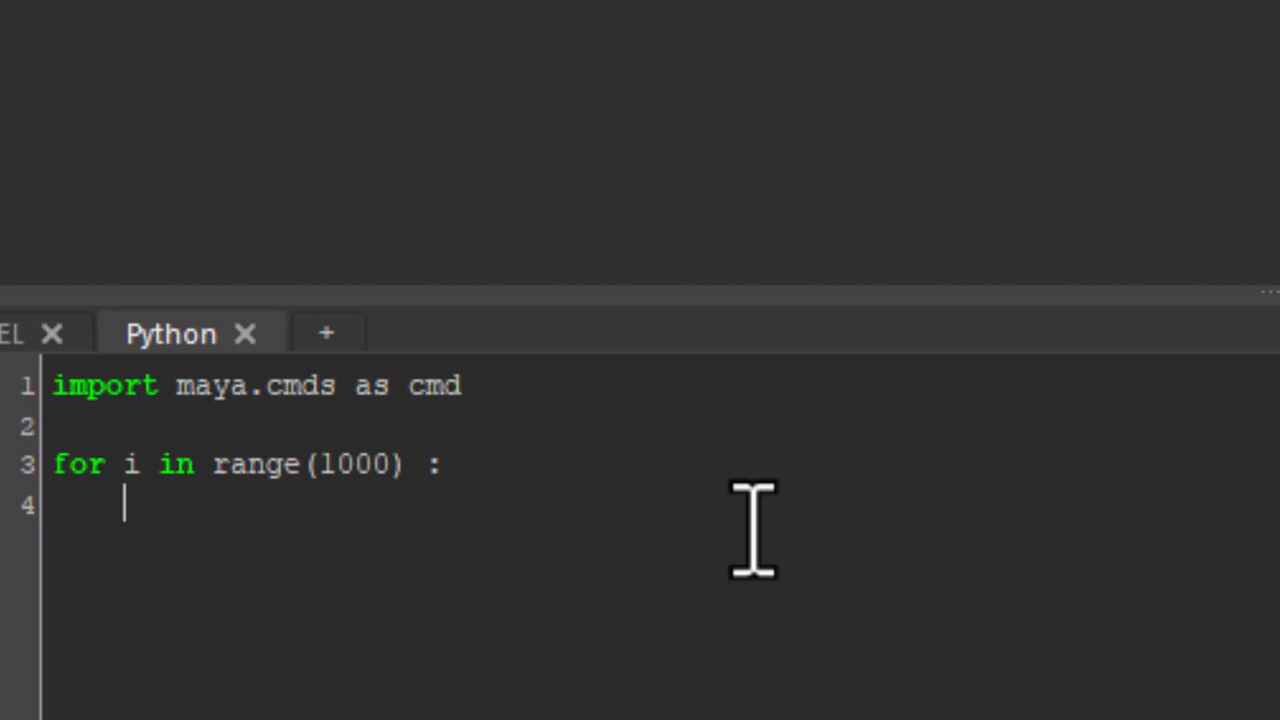
Add a cmd.nurbsPlane() call inside the loop body.
text(cmd)
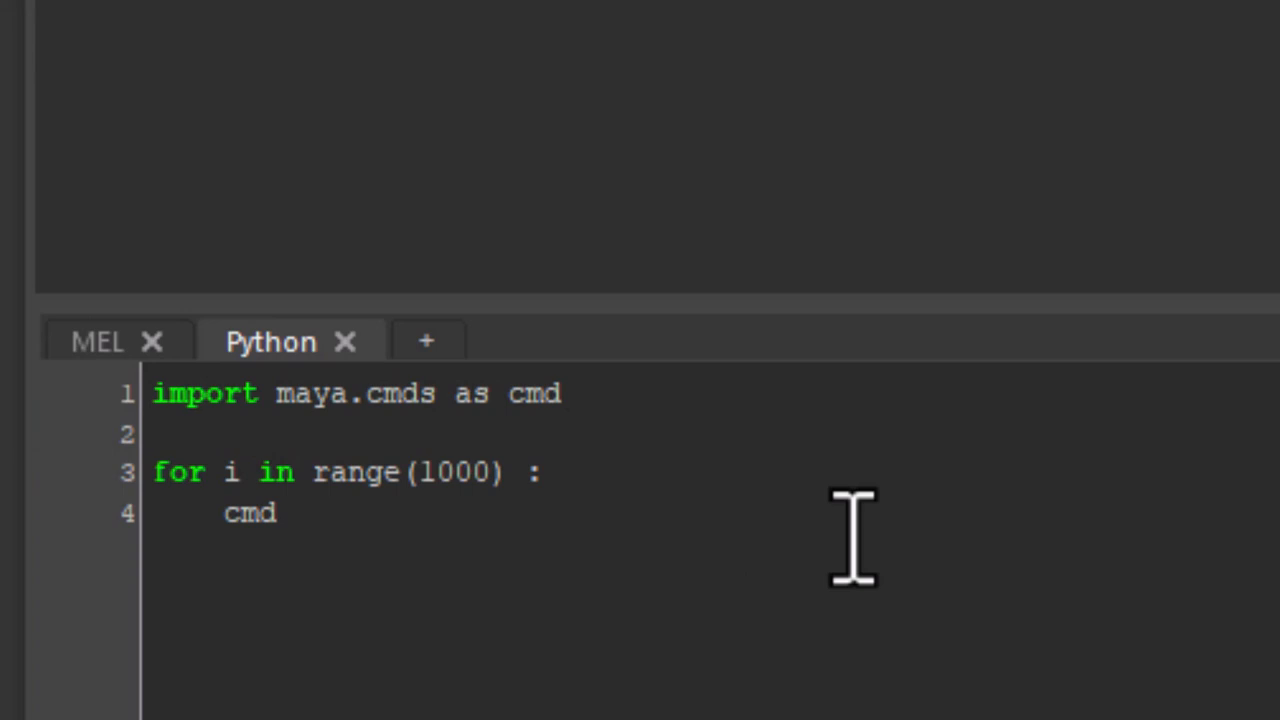
text(.nurbs)
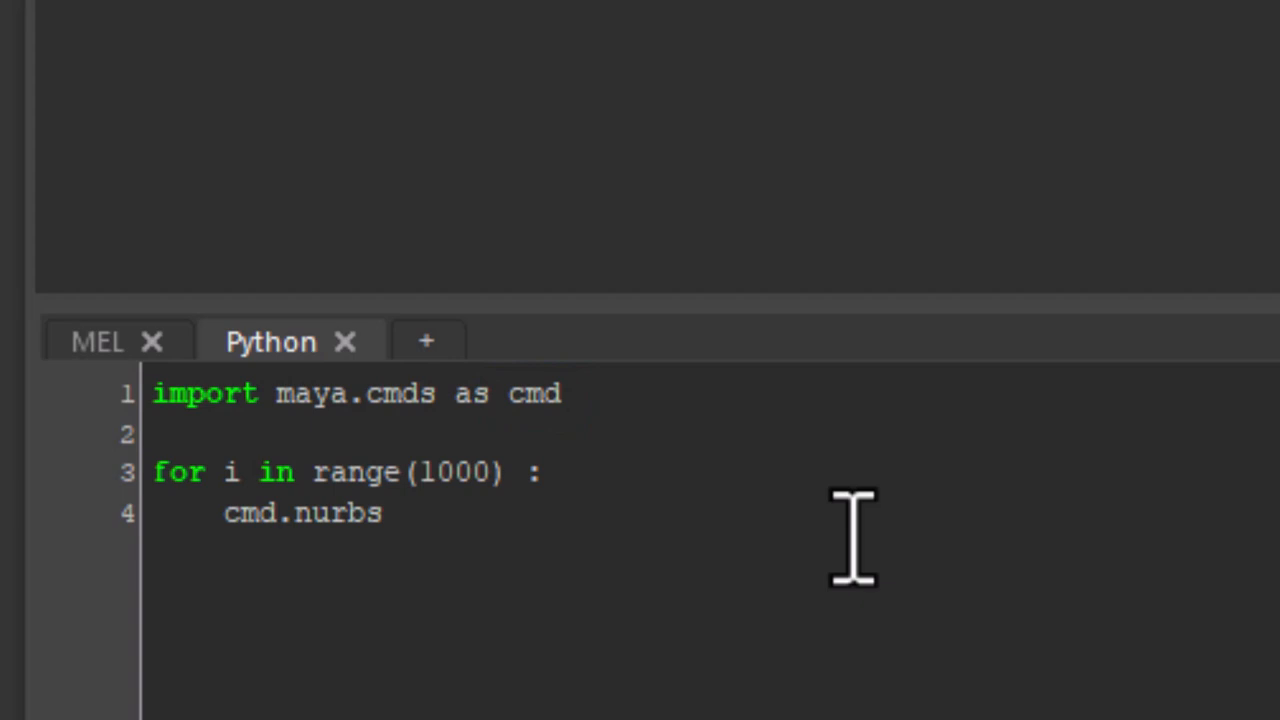
text(Plane)
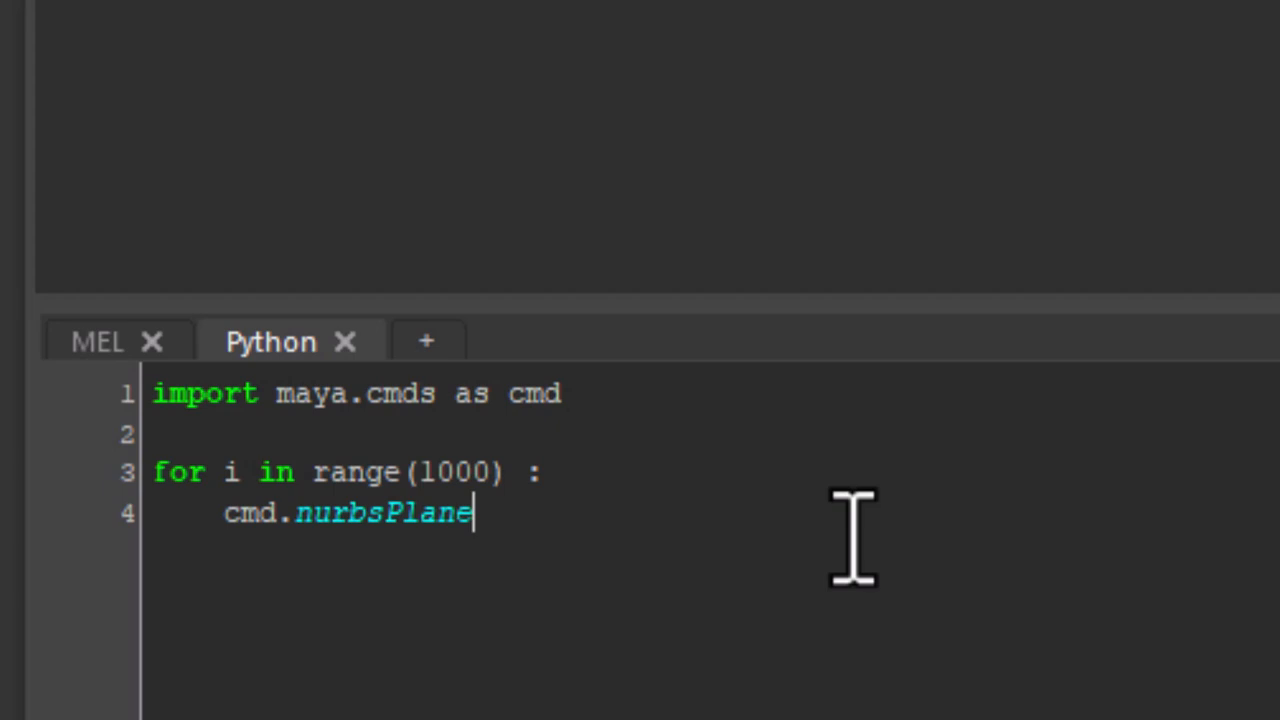
text(())
text(cmd.)
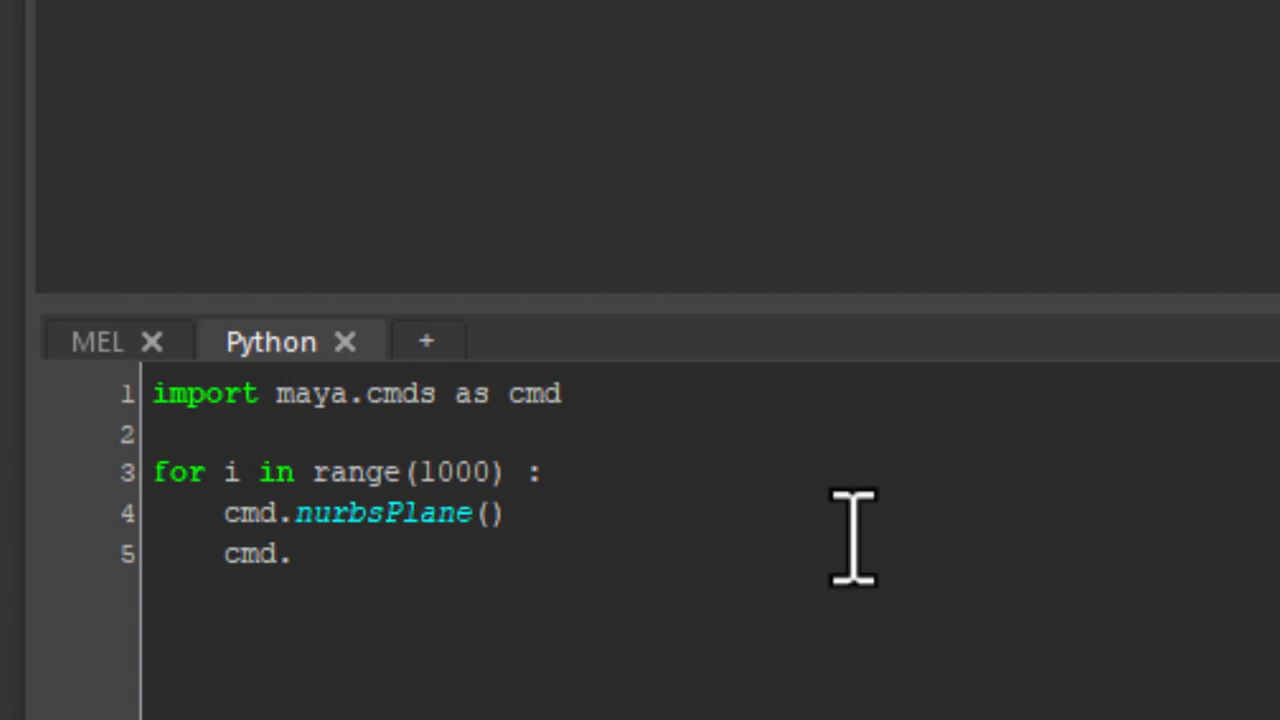
Write the move(i*1.1, 0, 0) call to offset each plane along X.
text(move(i)
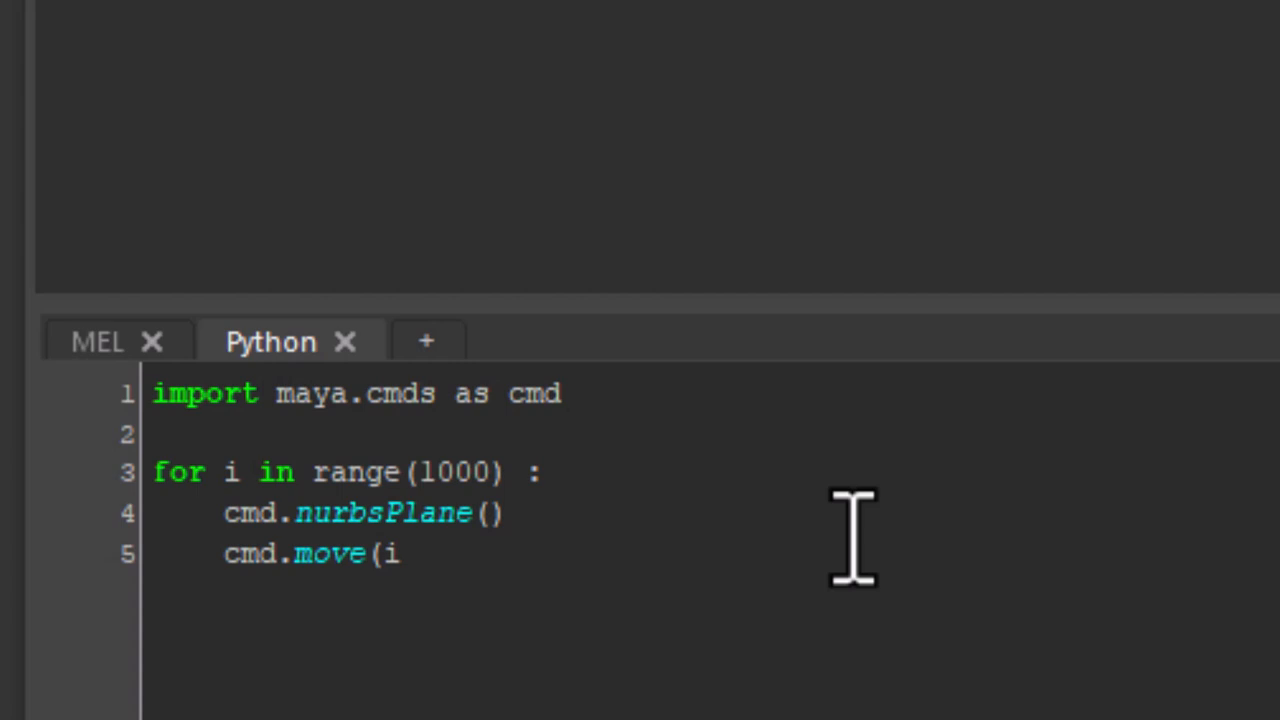
text(*1.1)
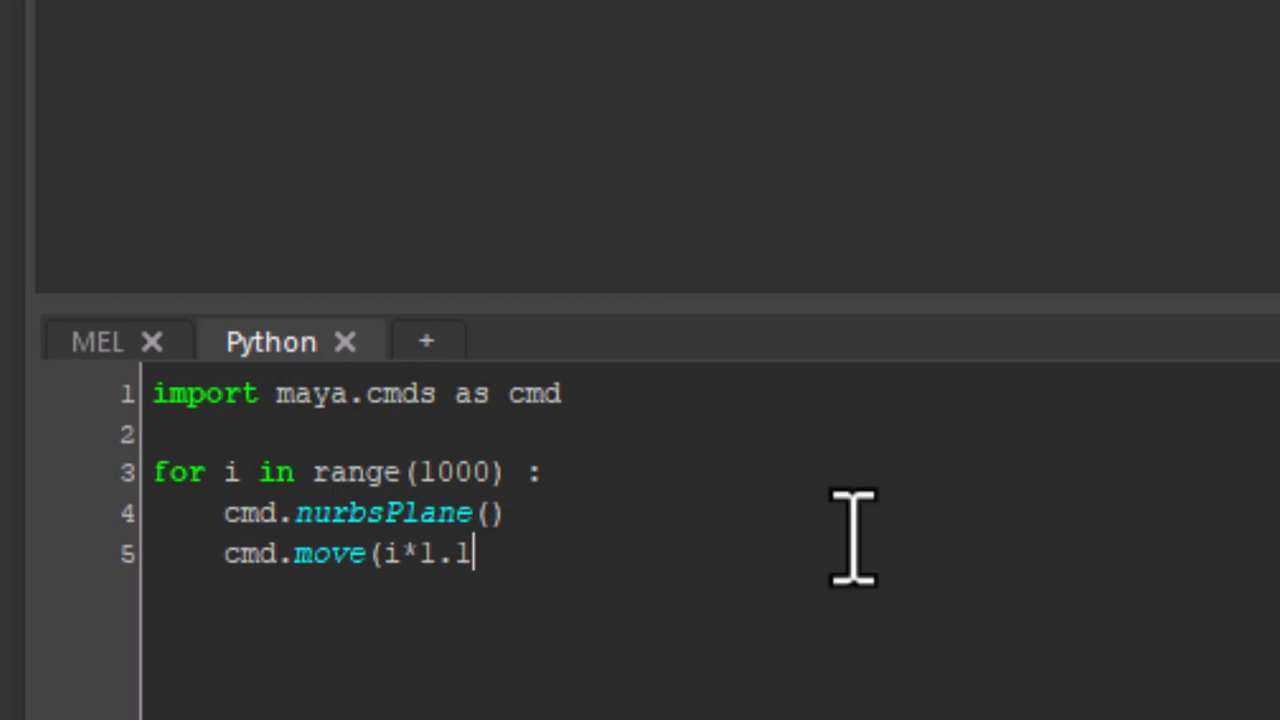
text(, 0, 0)
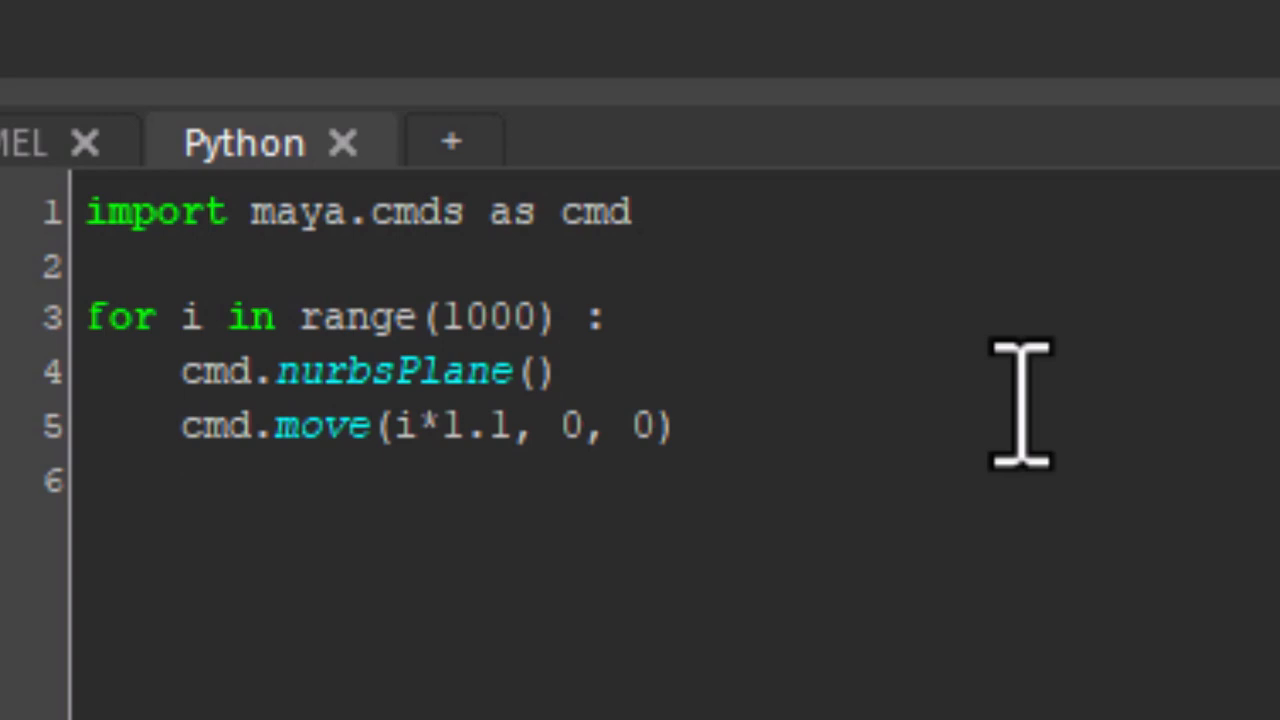
Begin a cmd.scale( call on the next loop line.
text(cmd.)
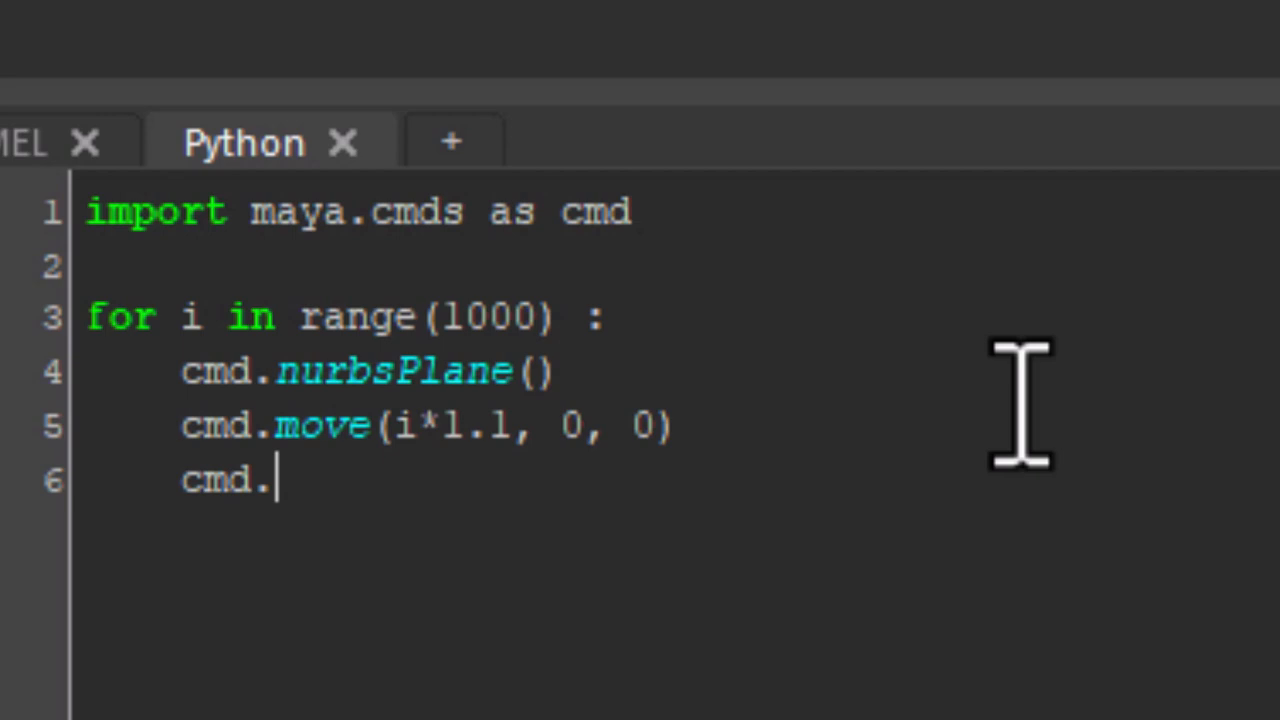
text(scale()
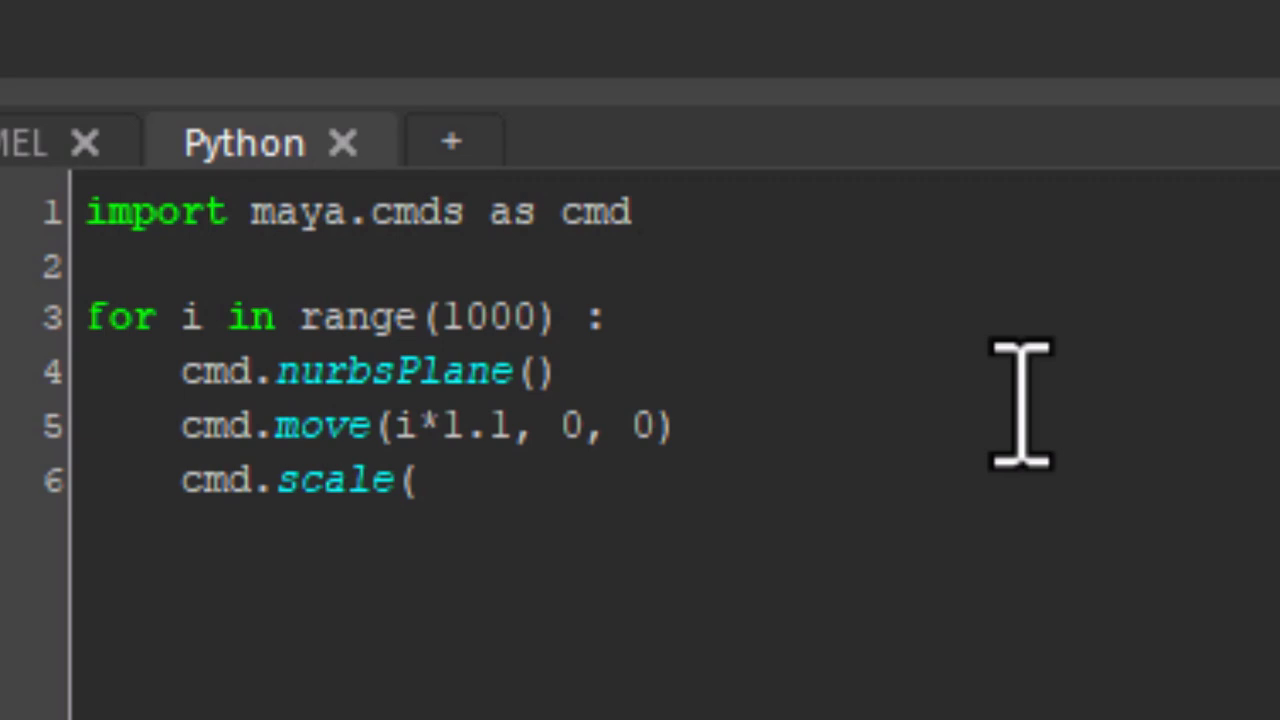